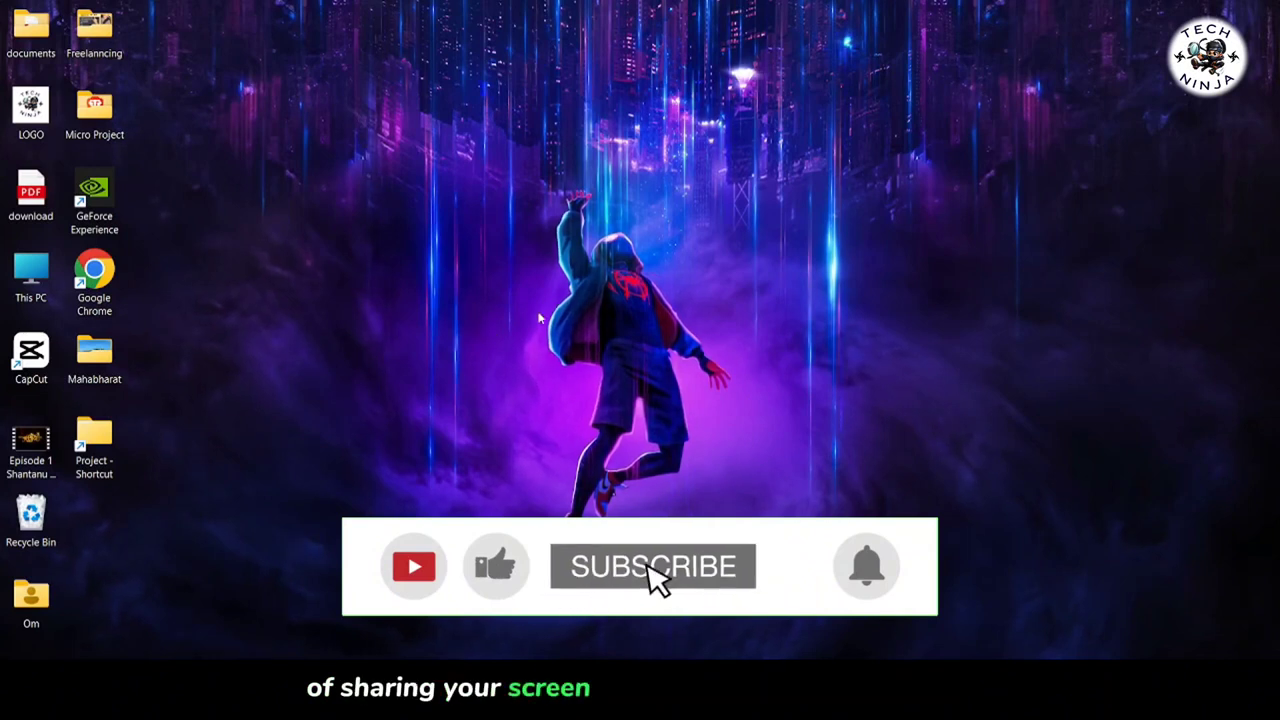
# Step: Launch Brave and enter 'google meet' in the new tab's address bar
pyautogui.click(652, 566)
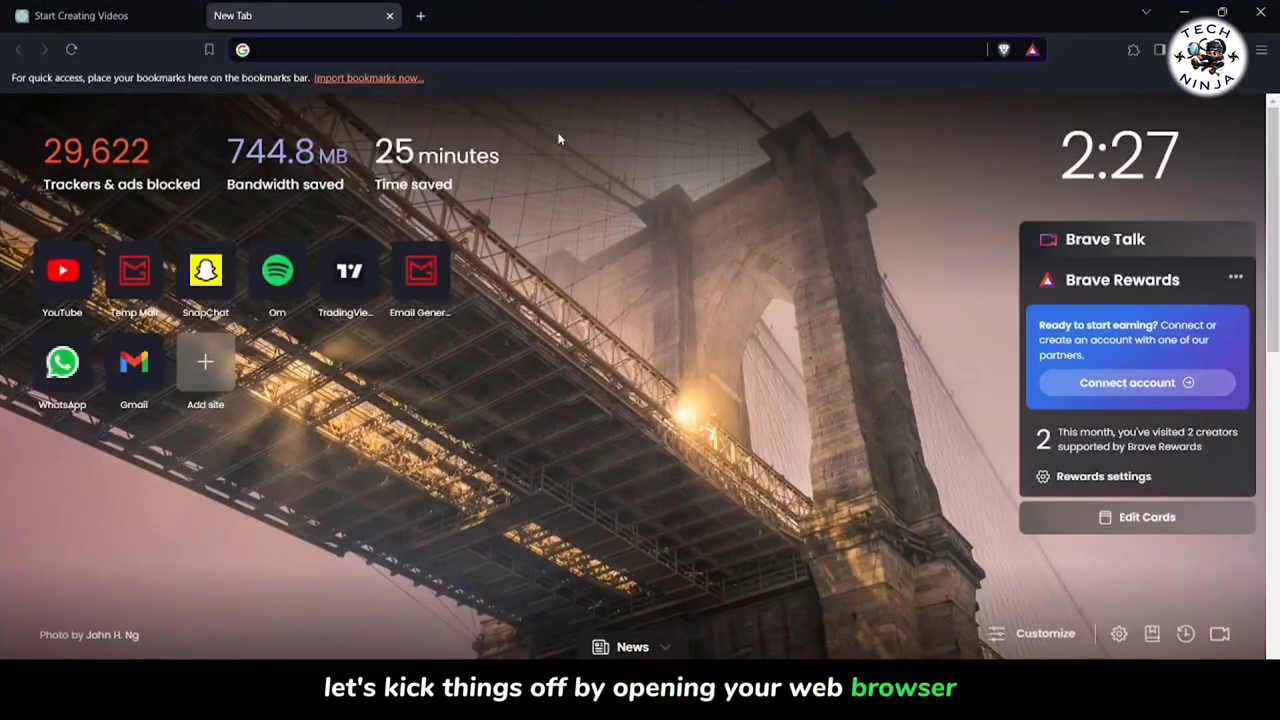
pyautogui.write('gol')
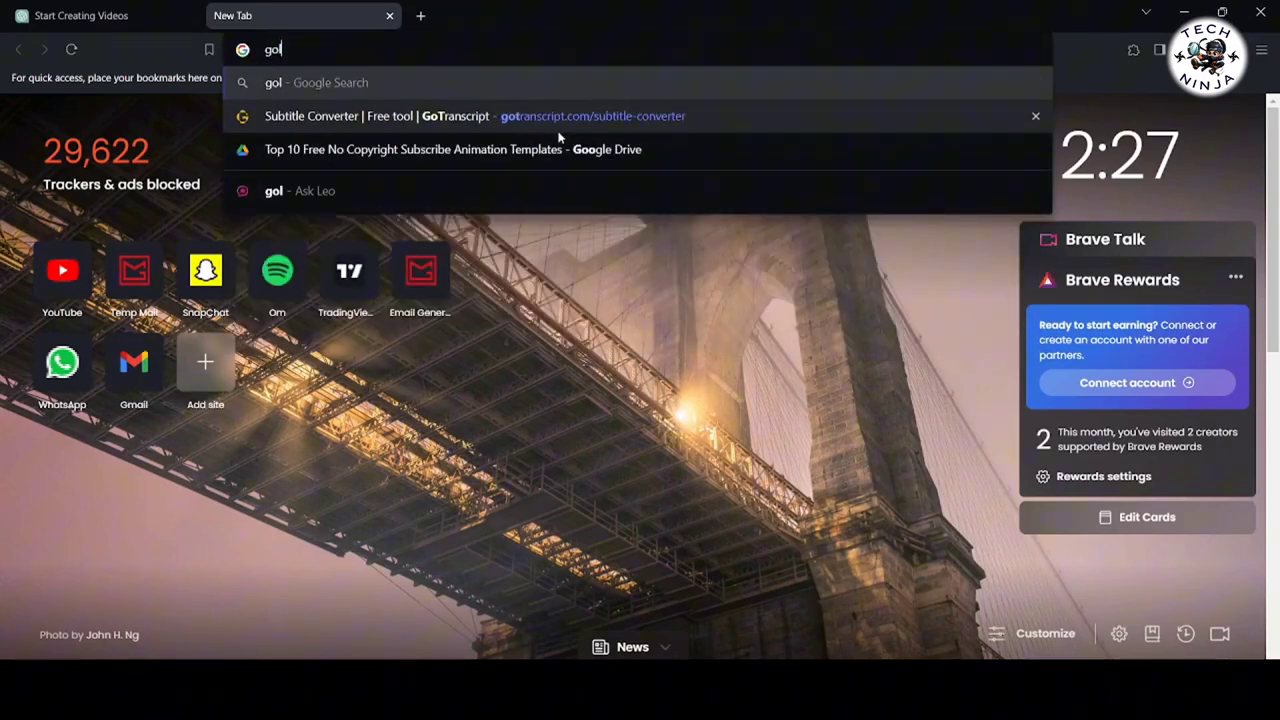
pyautogui.write('google meet')
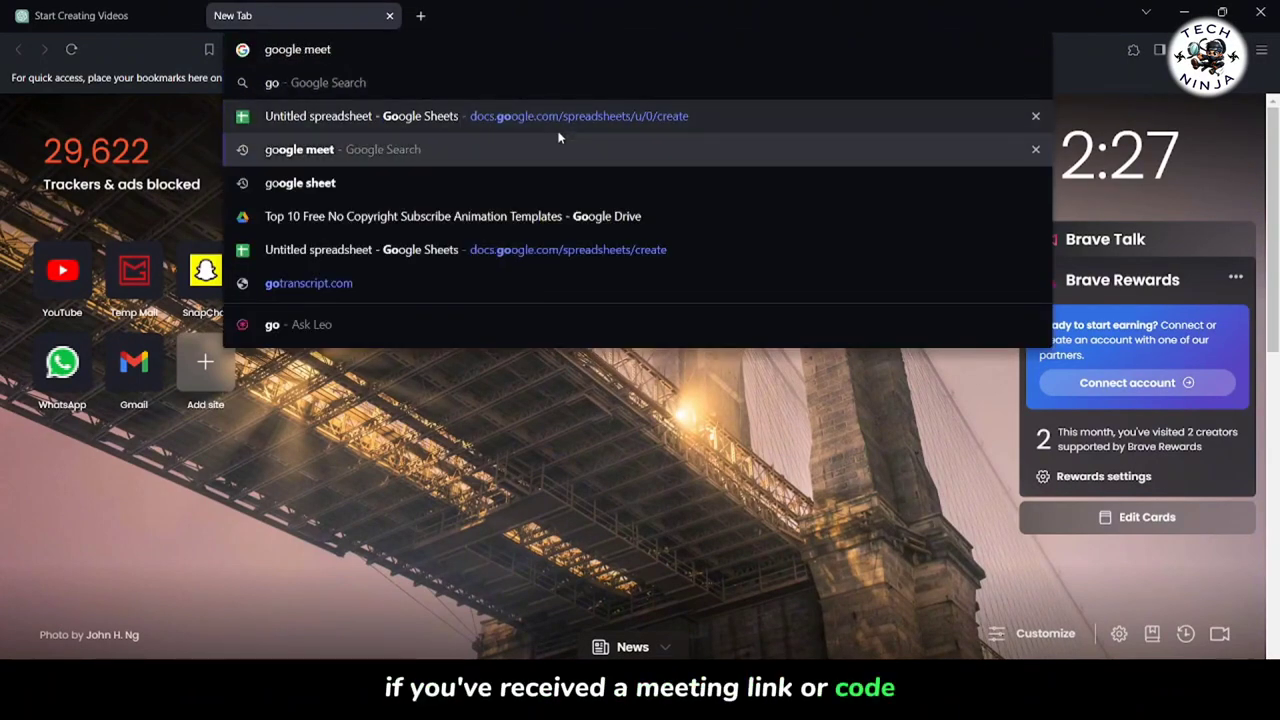
# Step: Go to the Google Meet site and start an instant meeting via New meeting
pyautogui.click(296, 48)
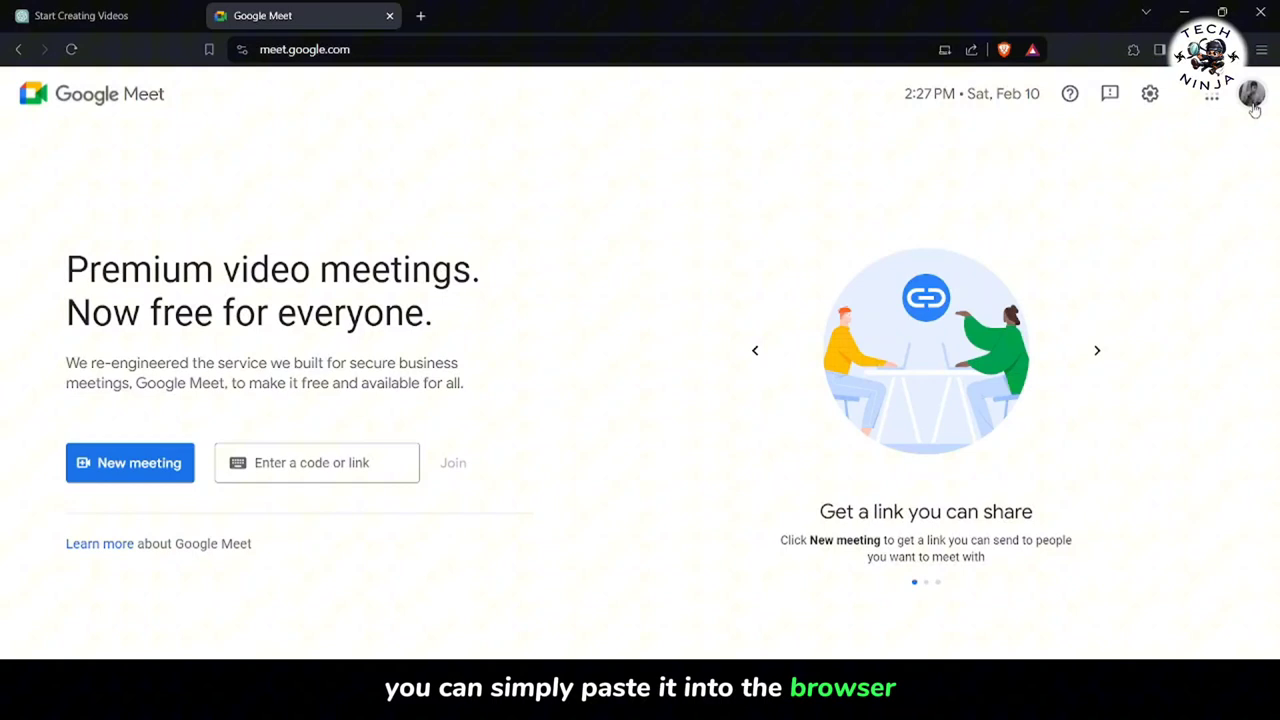
pyautogui.click(316, 472)
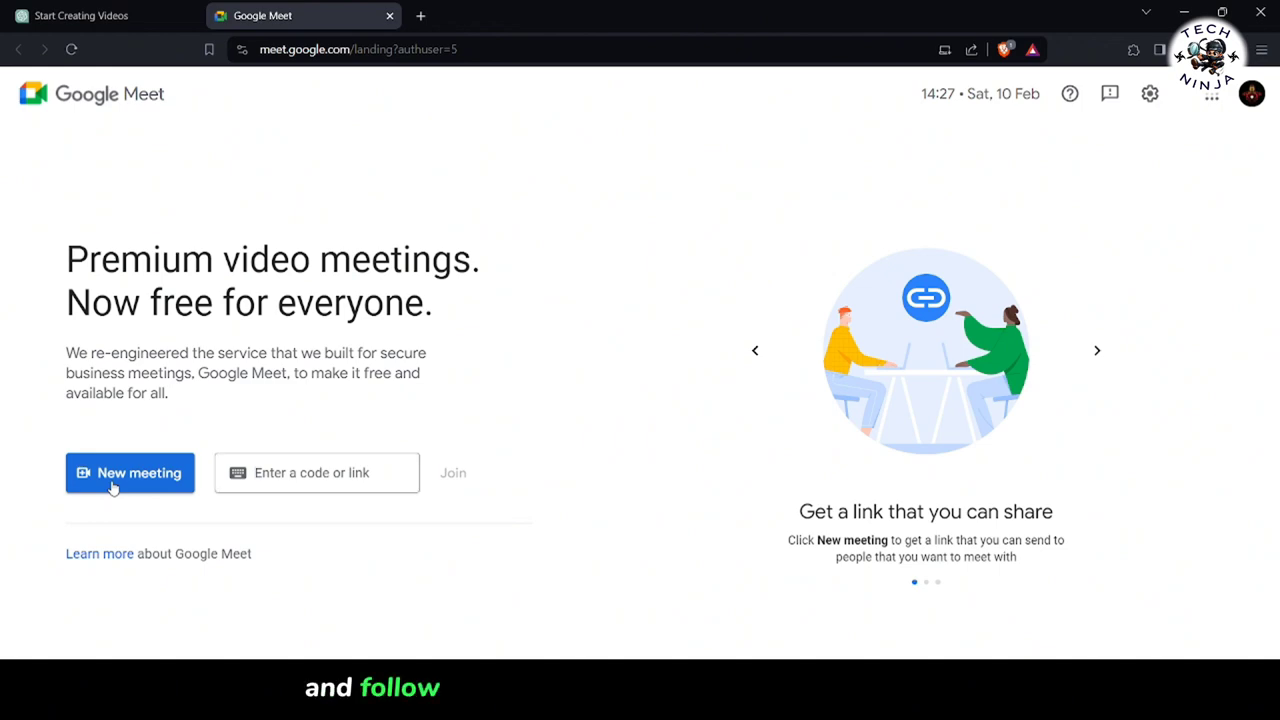
pyautogui.click(128, 472)
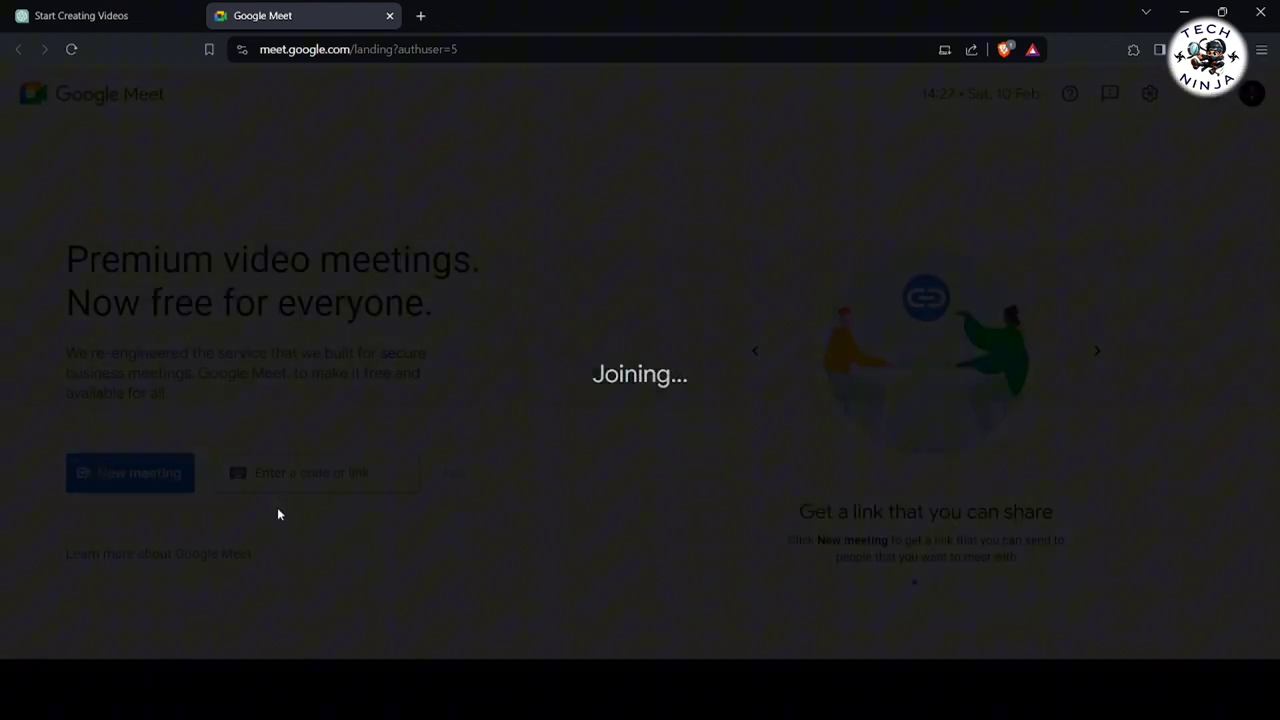
pyautogui.click(130, 472)
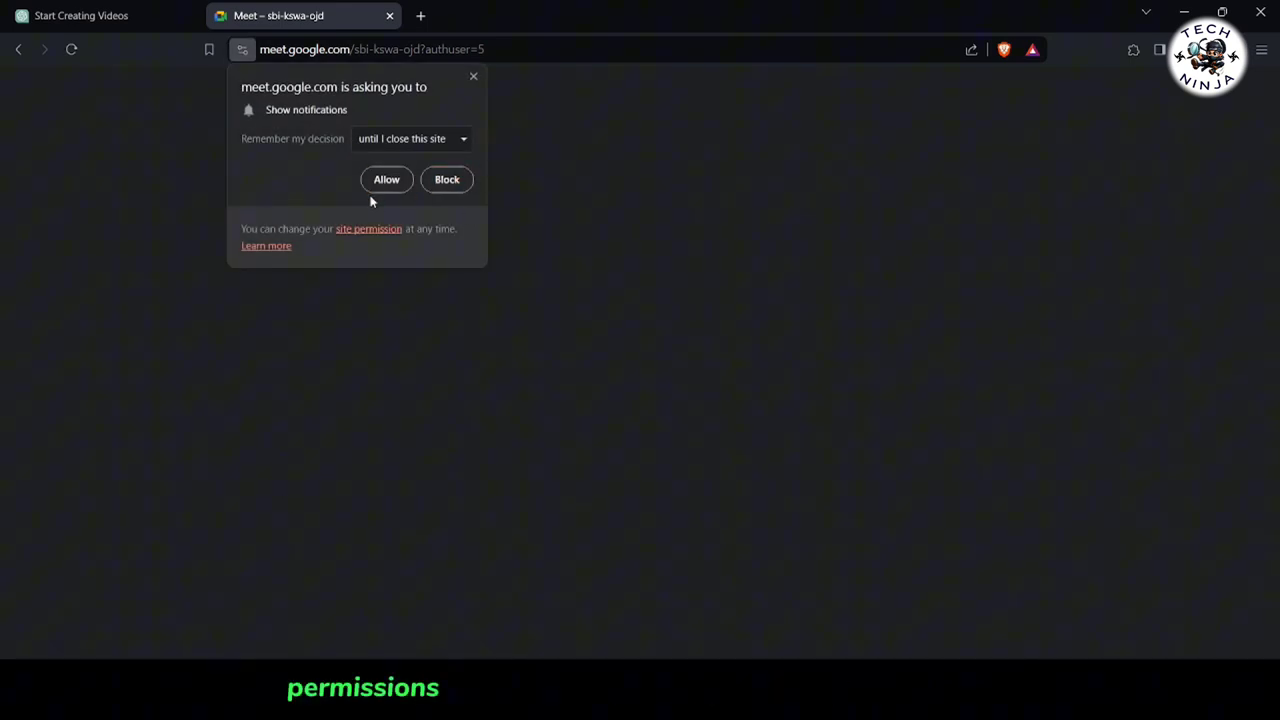
# Step: Allow site notifications and dismiss the 'Your meeting's ready' card
pyautogui.click(386, 180)
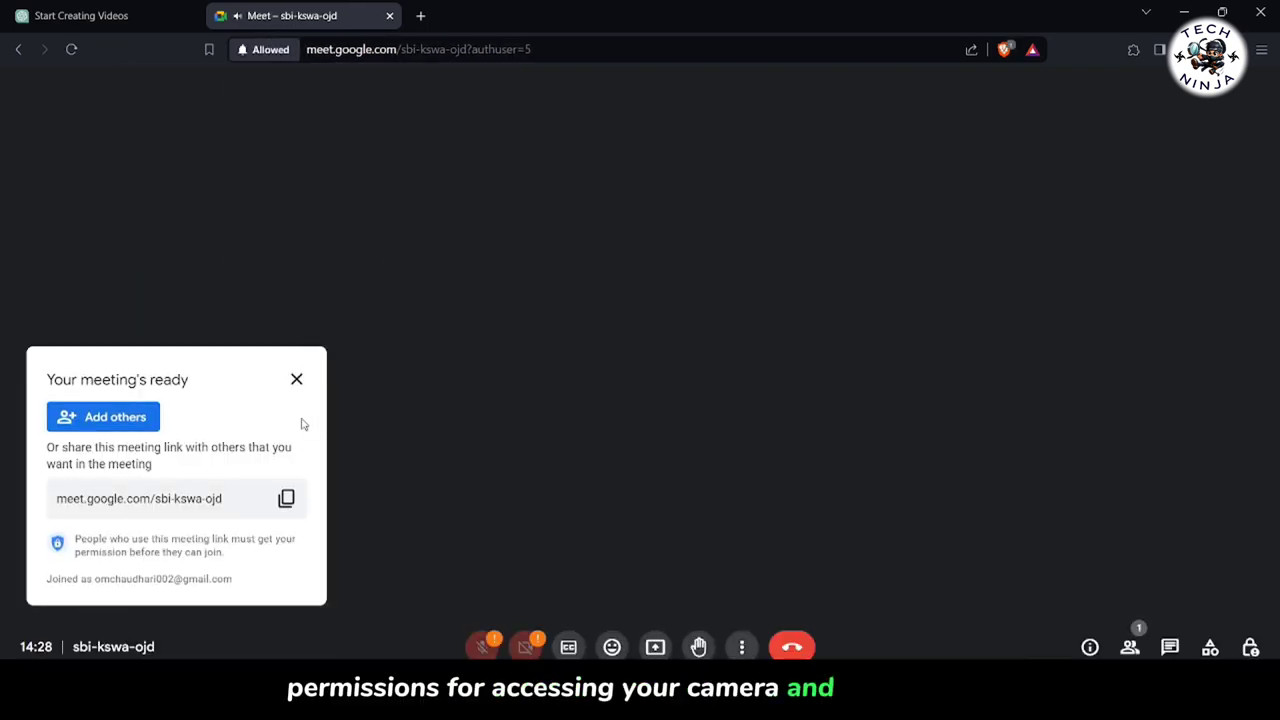
pyautogui.click(296, 380)
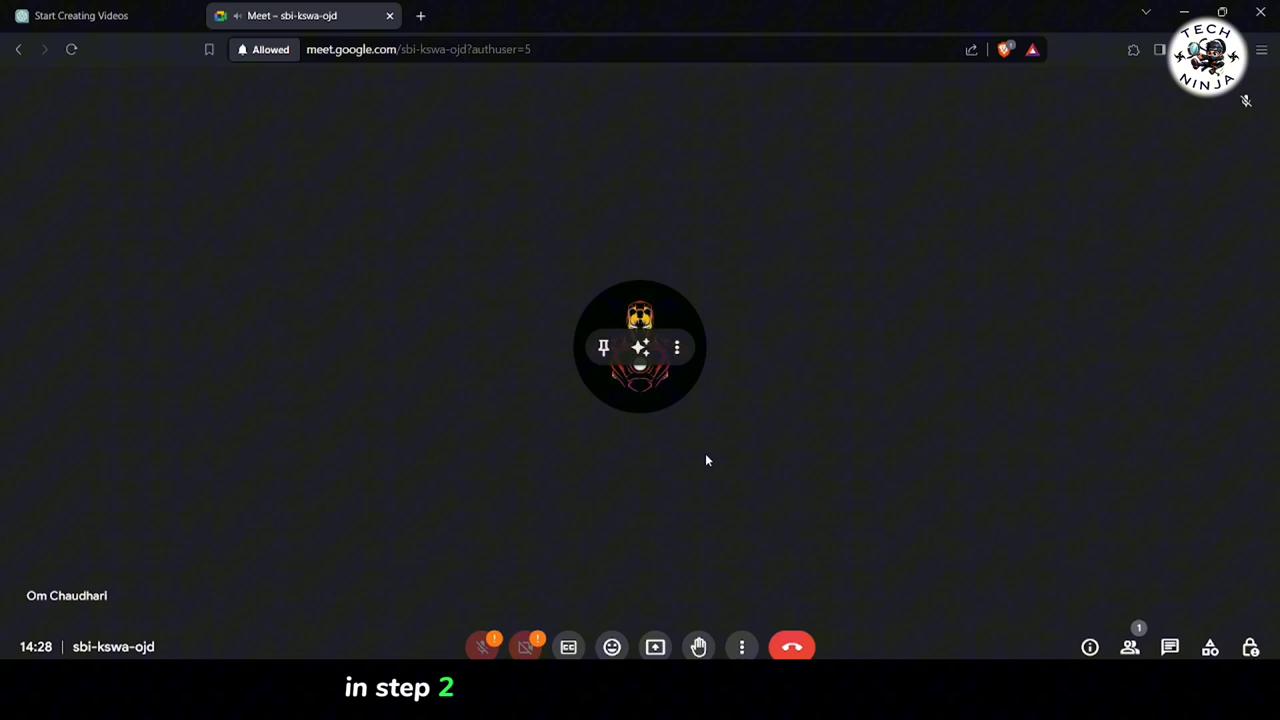
pyautogui.moveTo(764, 442)
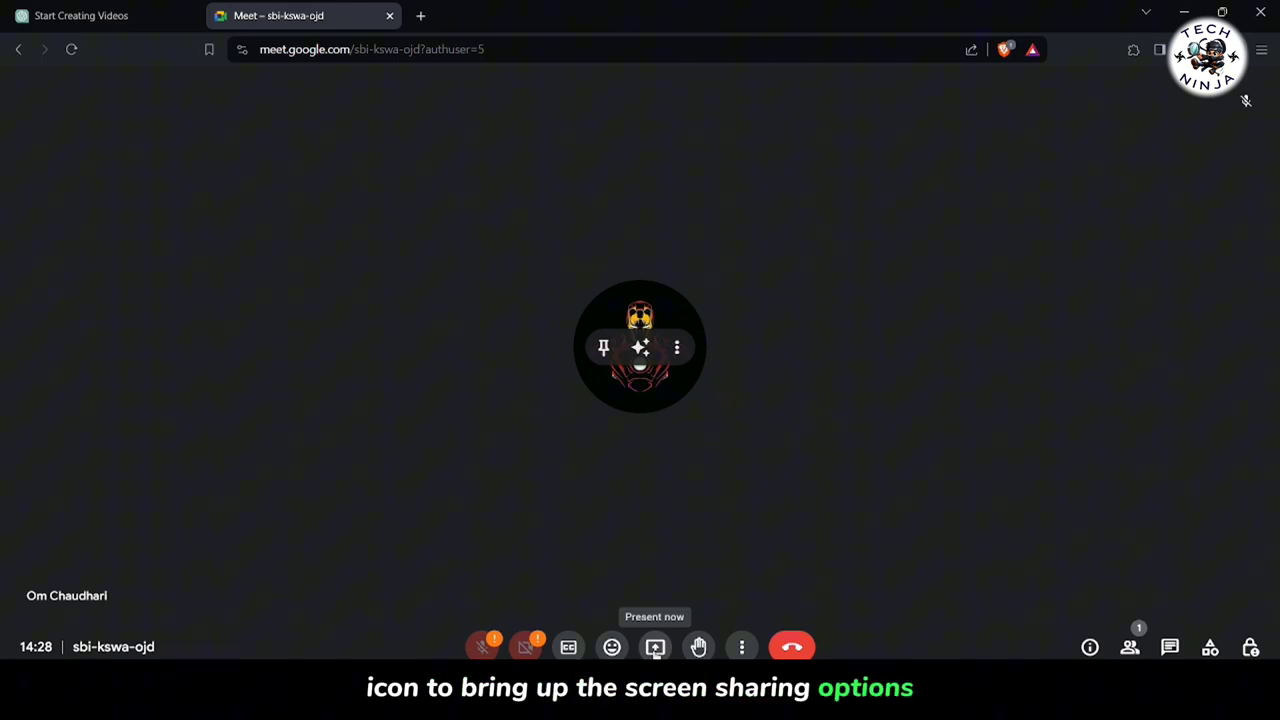
# Step: Present the Entire Screen to the call from the sharing picker
pyautogui.click(656, 648)
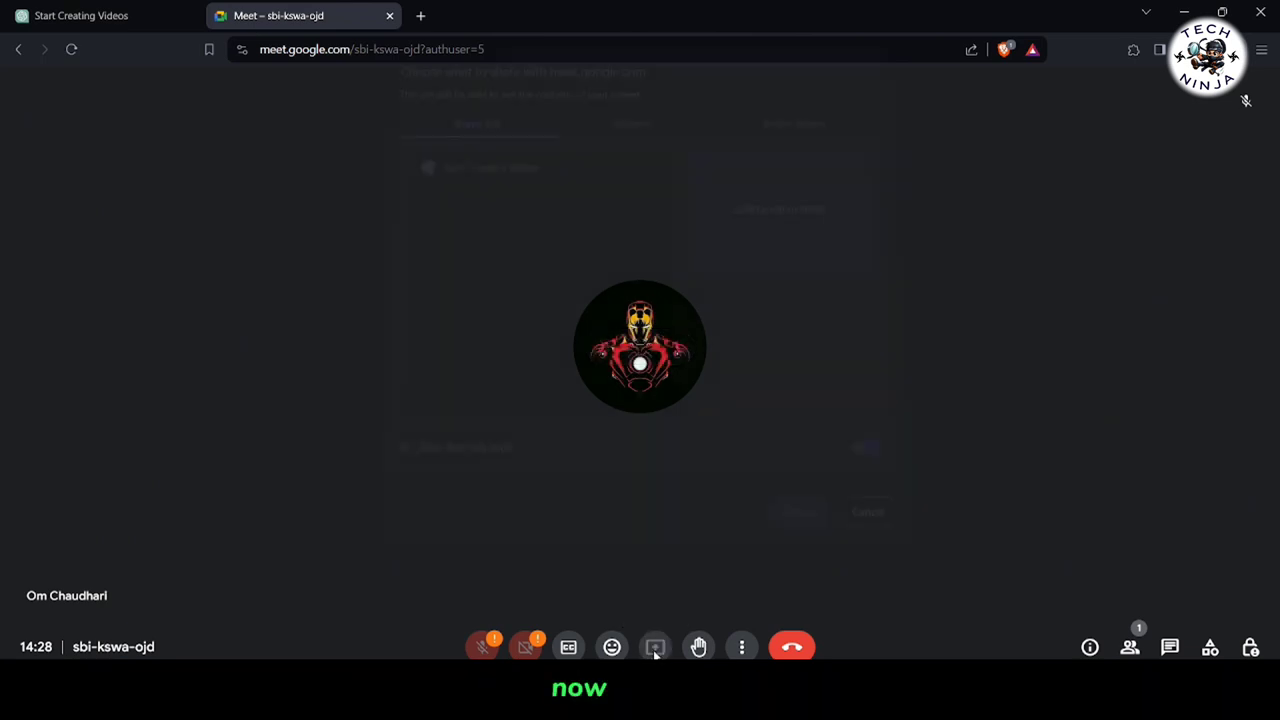
pyautogui.click(656, 648)
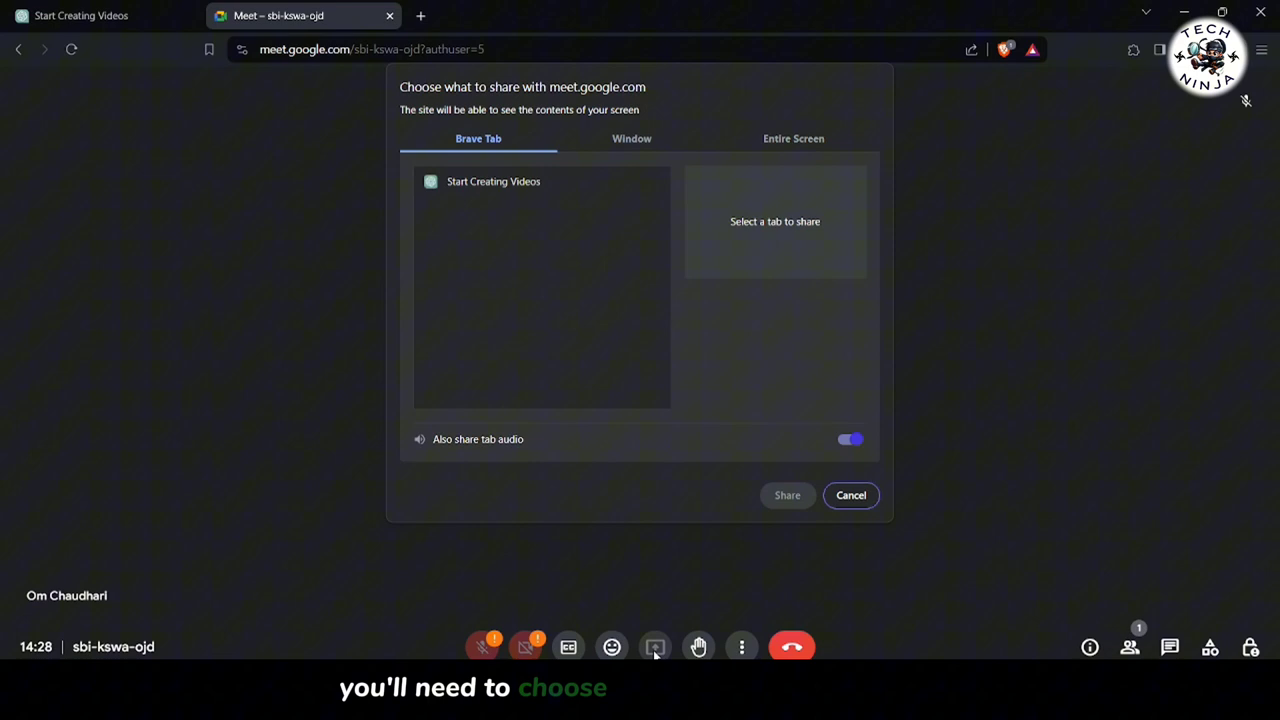
pyautogui.moveTo(600, 224)
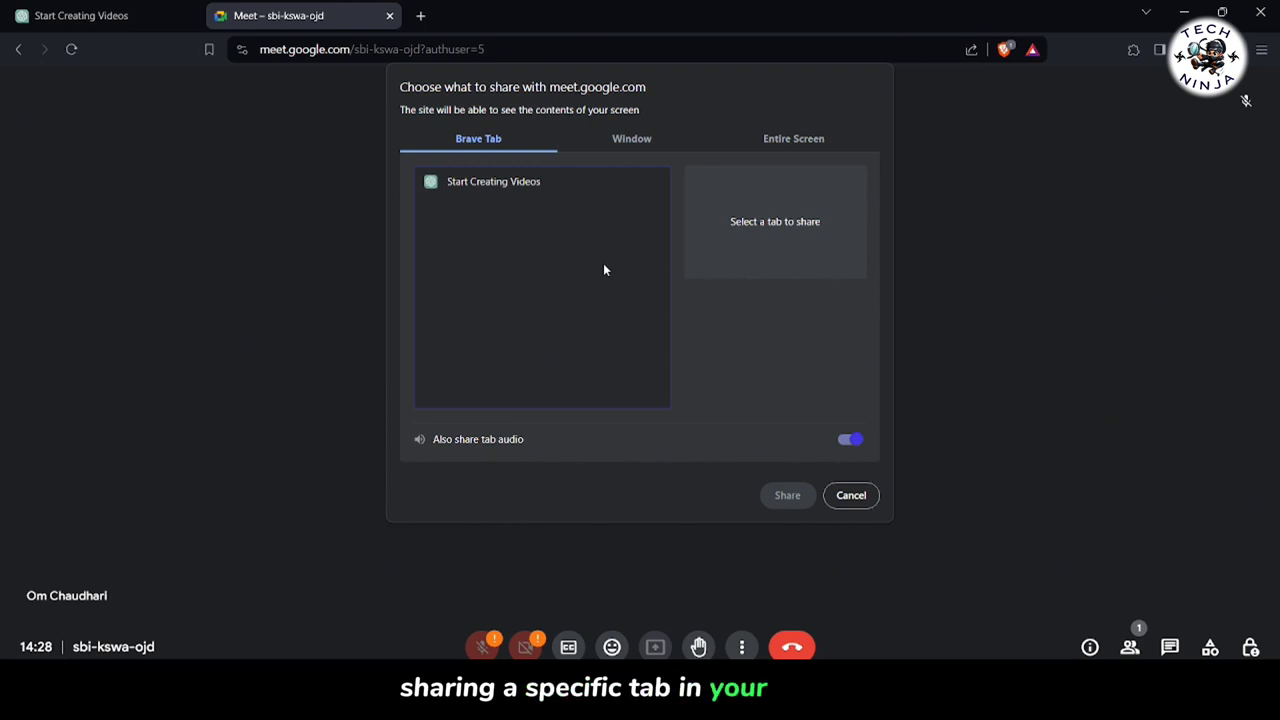
pyautogui.click(632, 138)
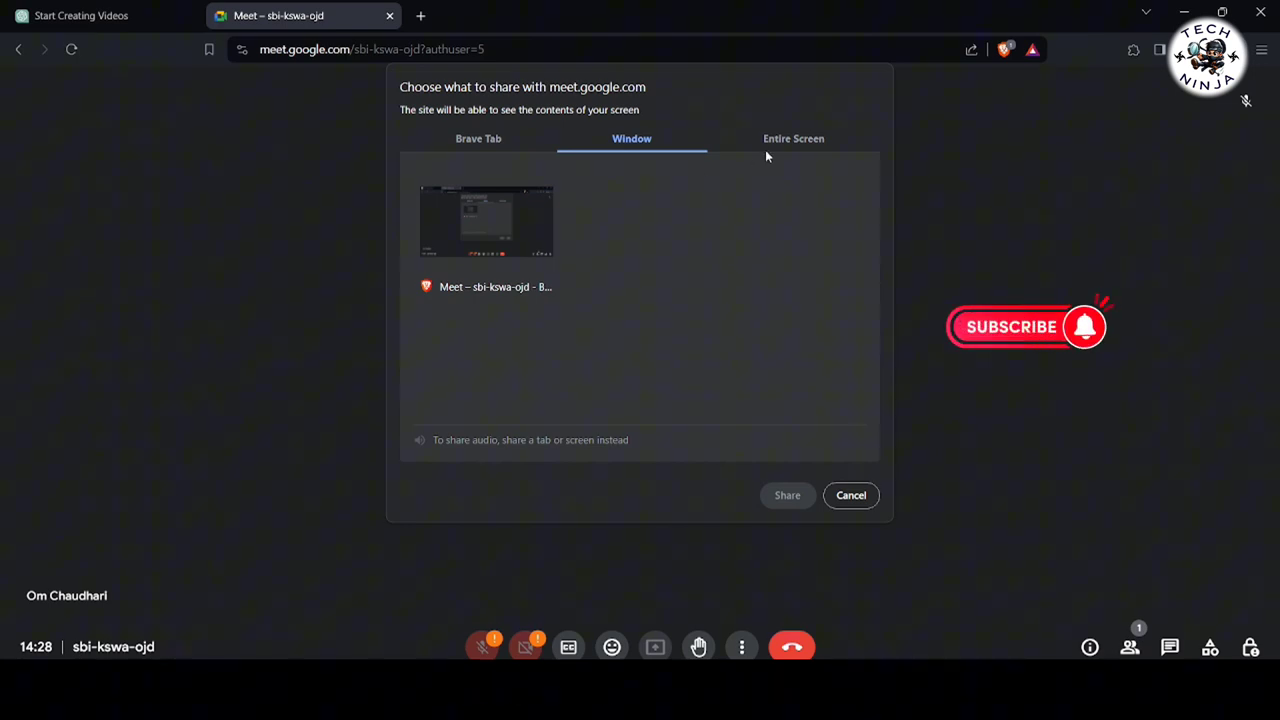
pyautogui.click(792, 138)
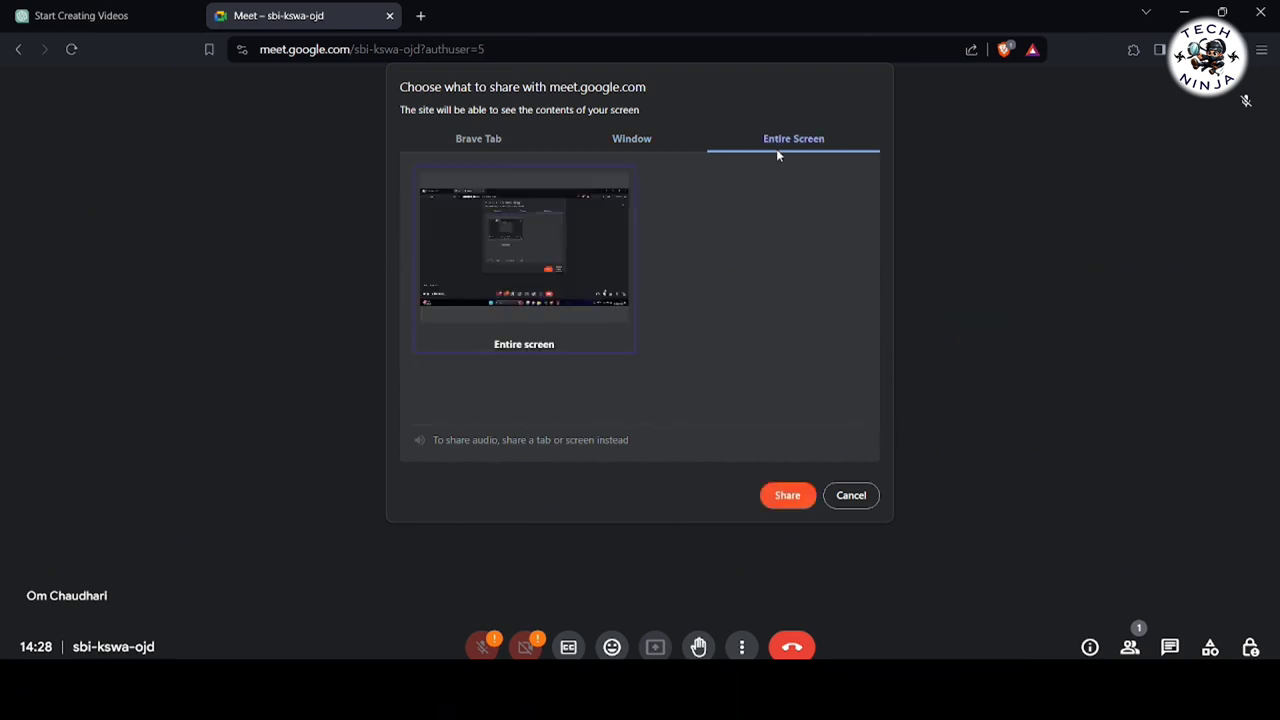
pyautogui.click(788, 496)
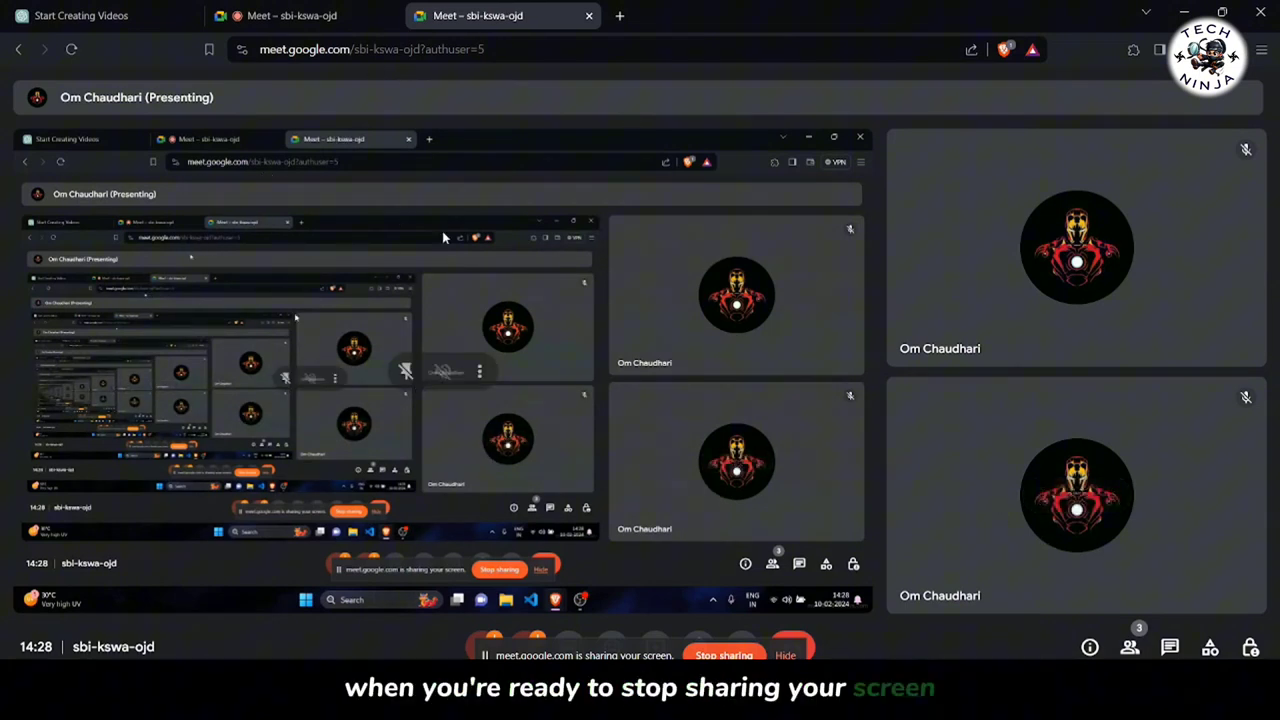
pyautogui.moveTo(1128, 430)
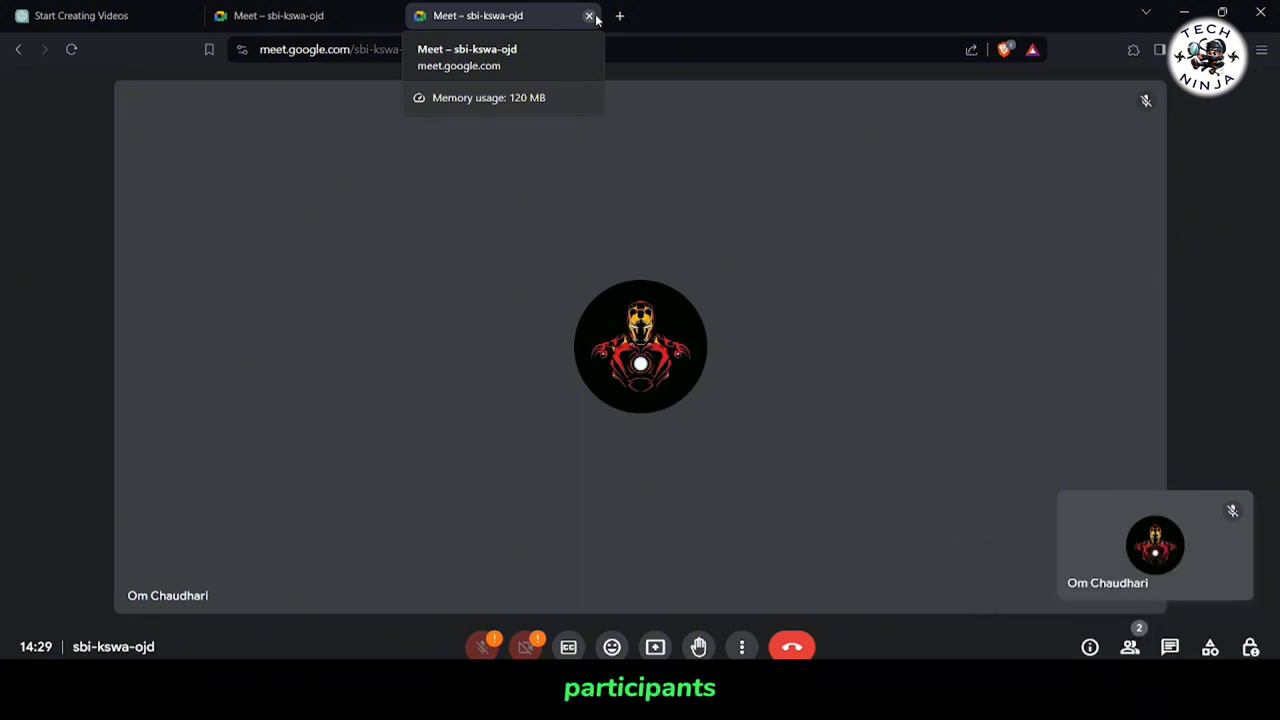
pyautogui.click(588, 16)
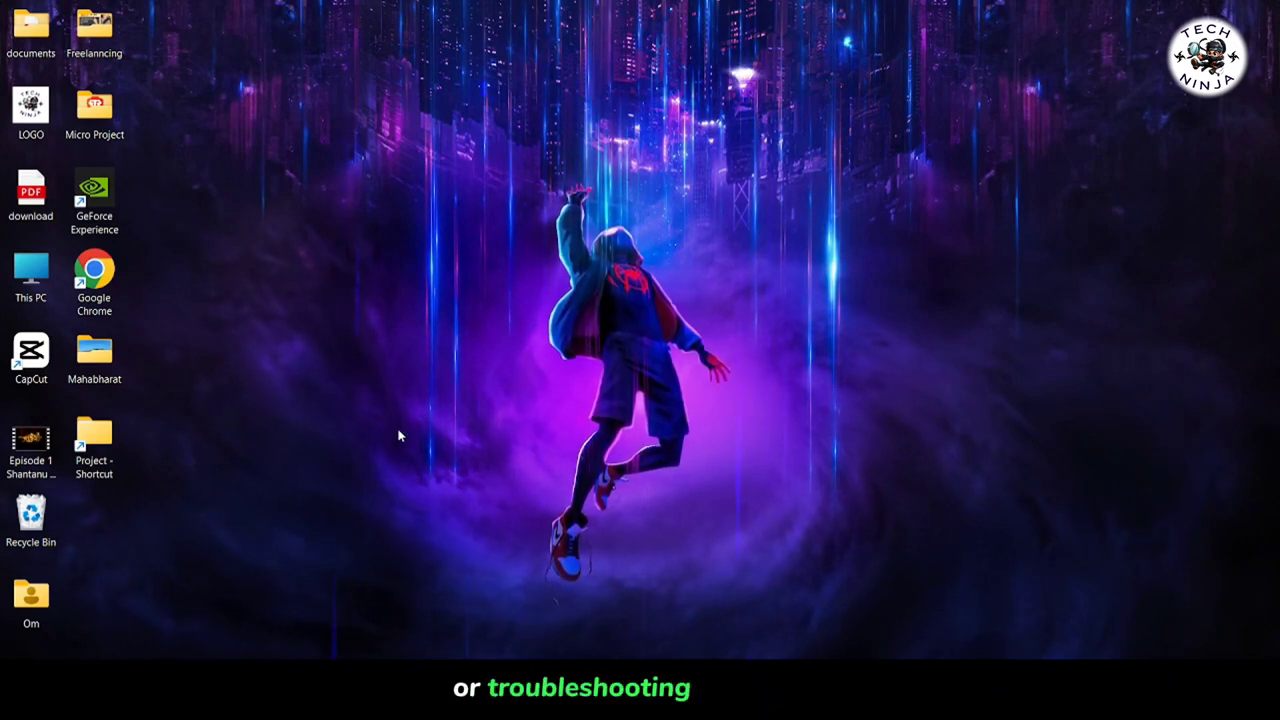
pyautogui.moveTo(528, 190)
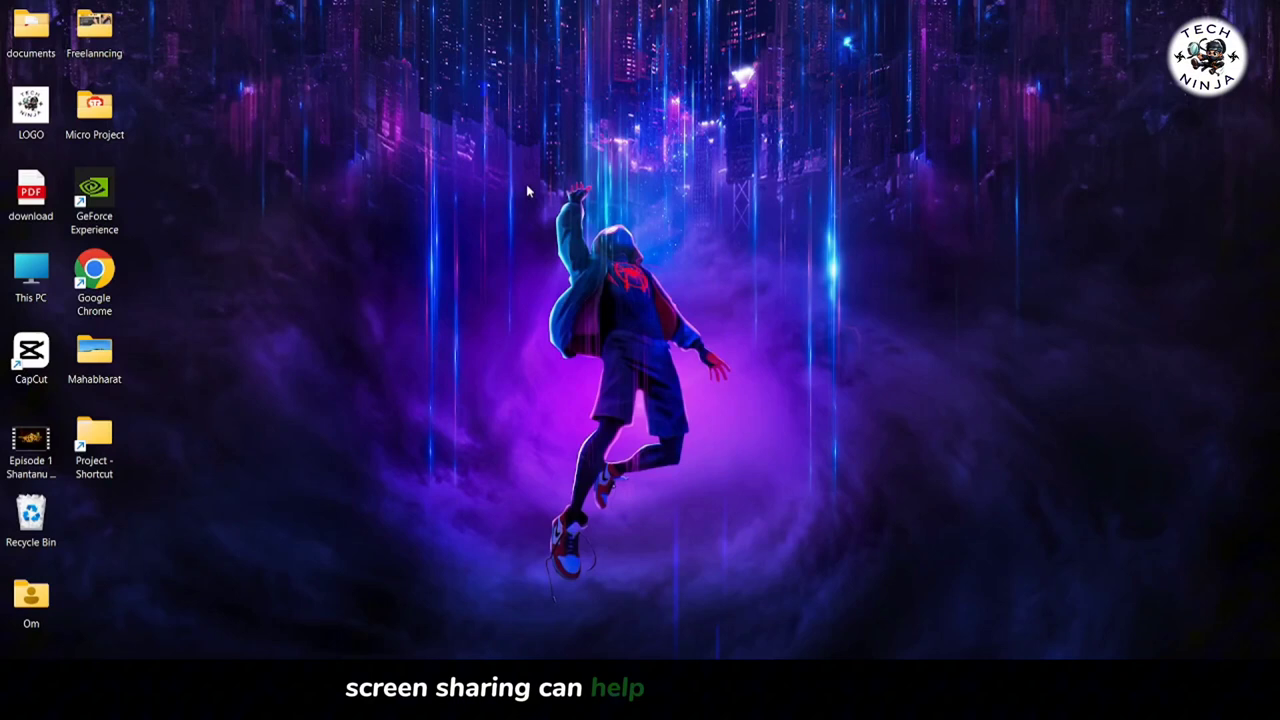
pyautogui.moveTo(838, 268)
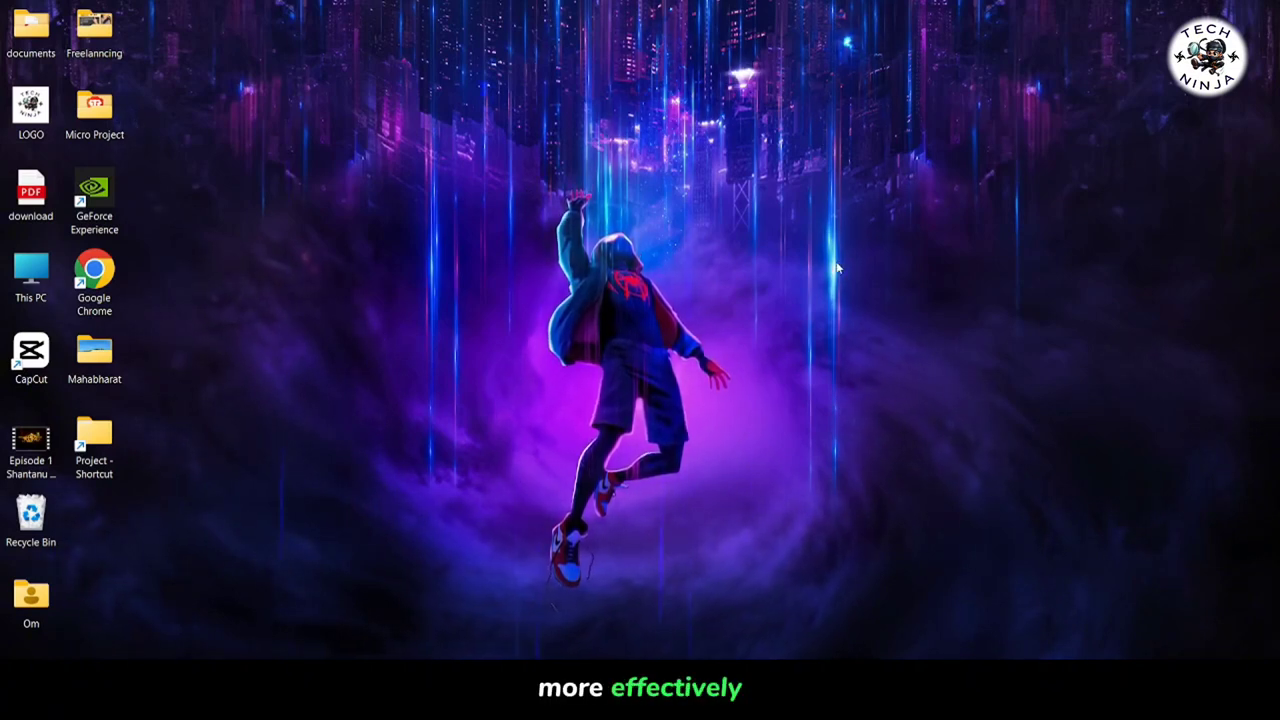